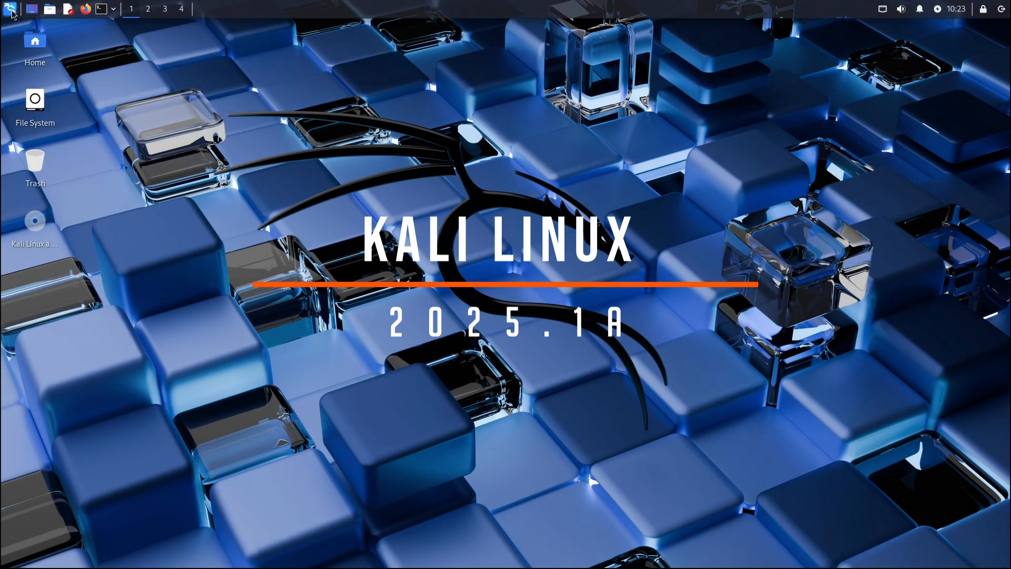
- Search 'se' in the Whisker Menu and launch Settings Manager from the results
left_click(9, 8)
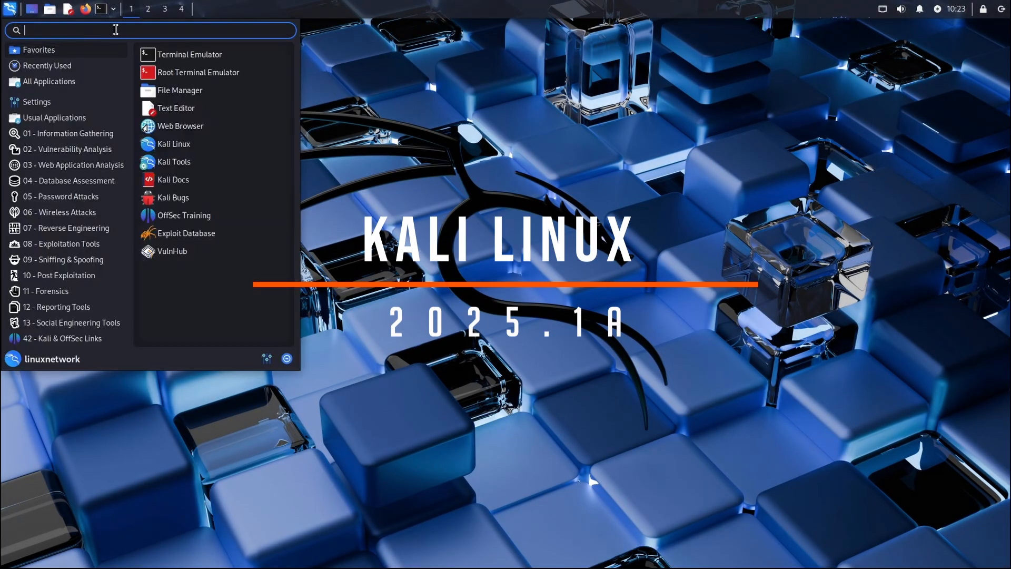
type("sett")
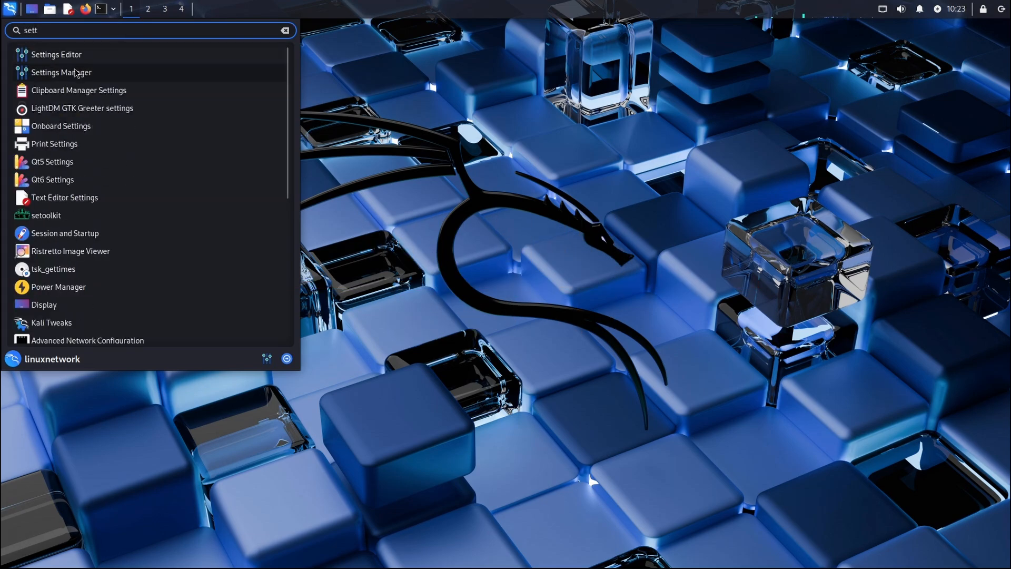
left_click(61, 72)
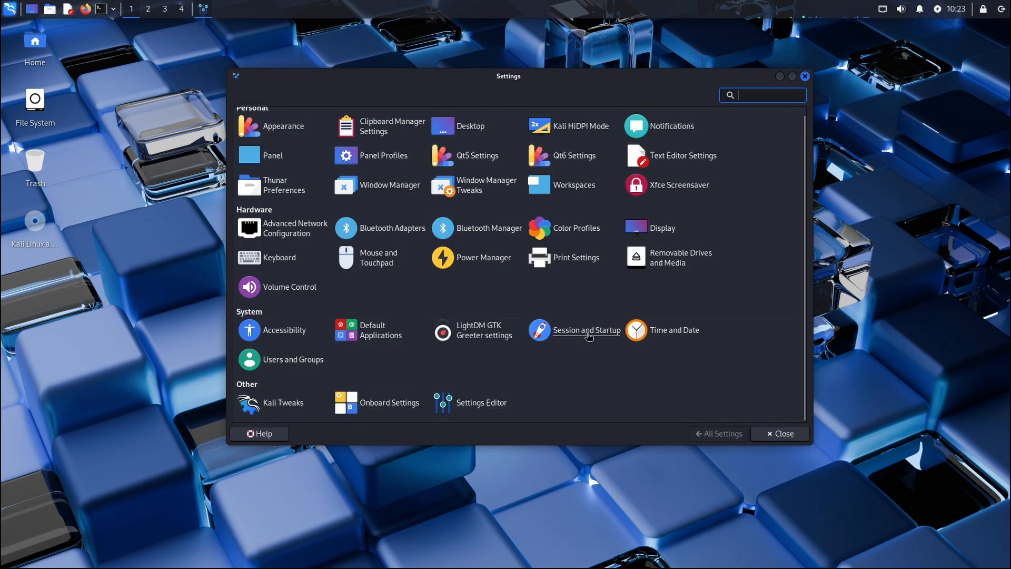
mouse_move(310, 260)
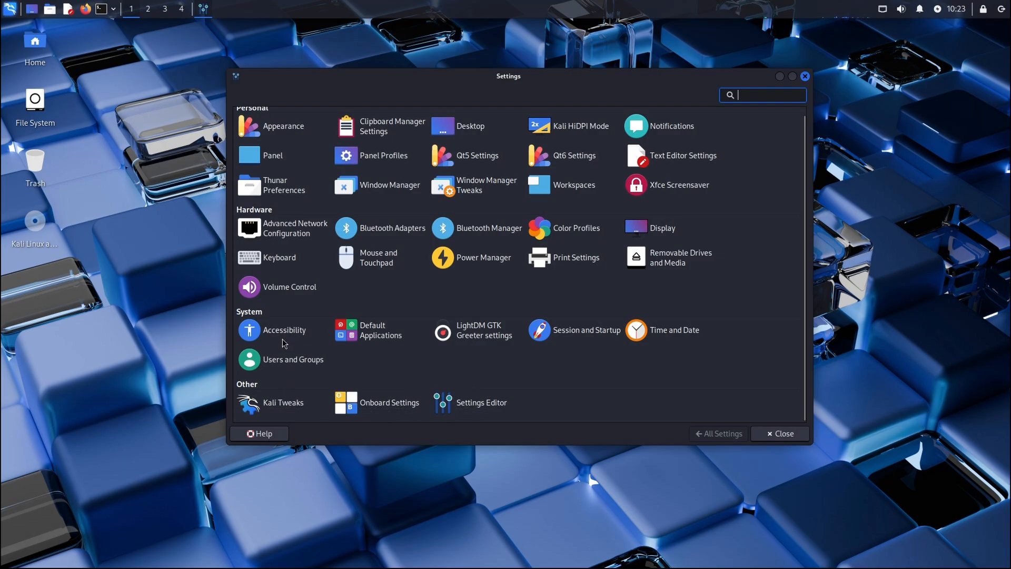
- View the Accessibility and Onboard settings, then open Thunar on the home folder
left_click(248, 330)
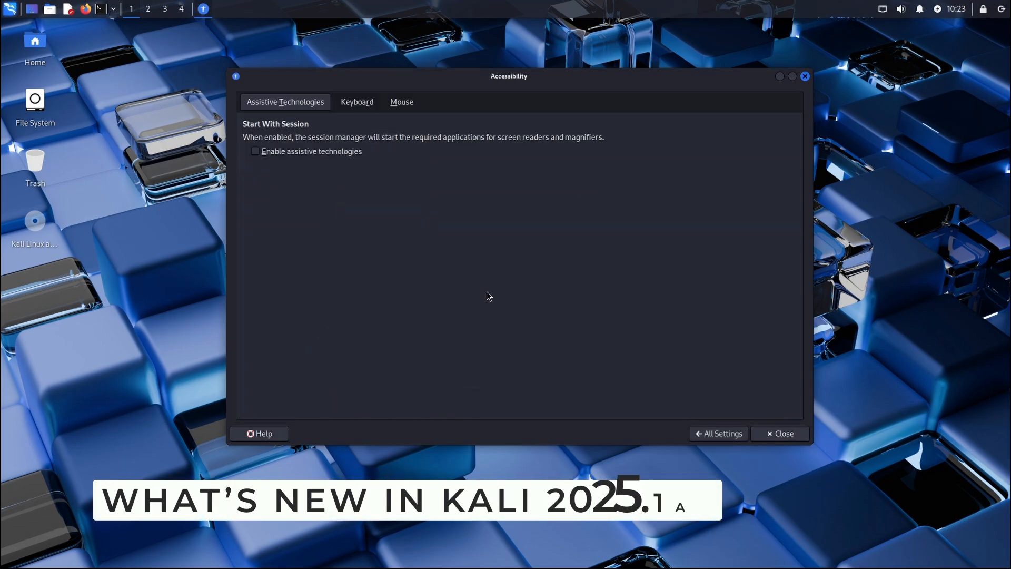
left_click(723, 433)
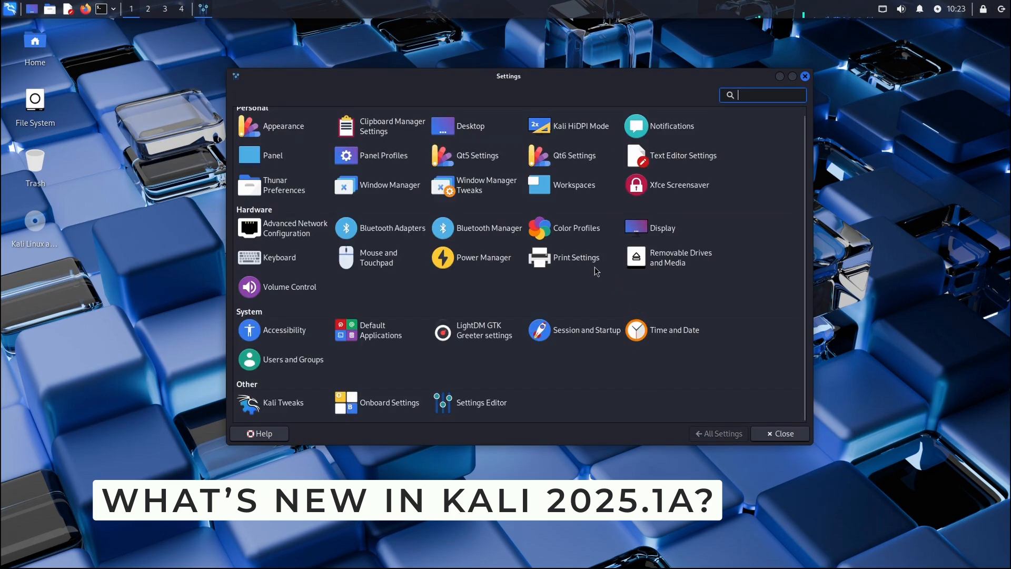
mouse_move(443, 227)
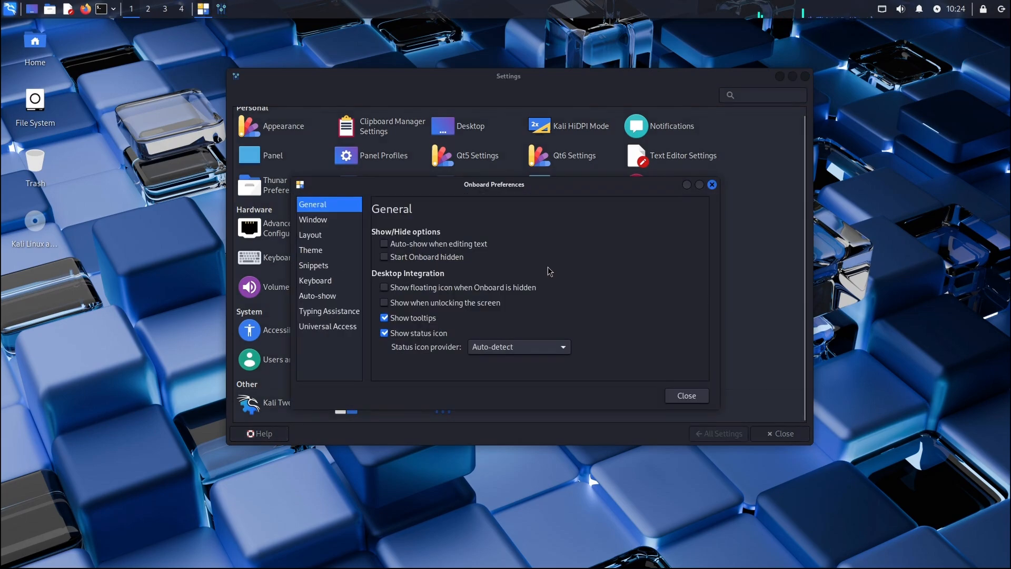
left_click(686, 395)
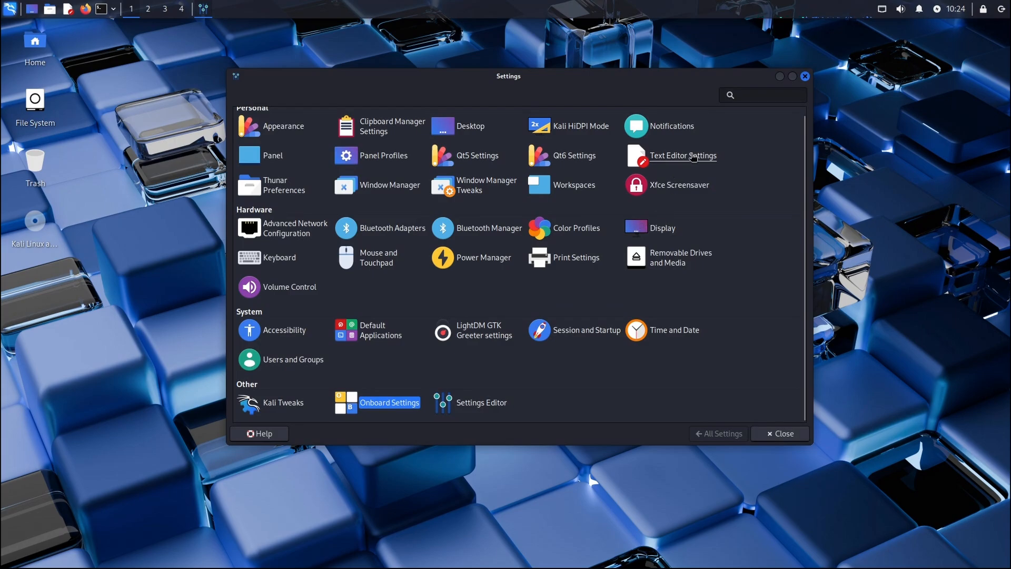
left_click(779, 433)
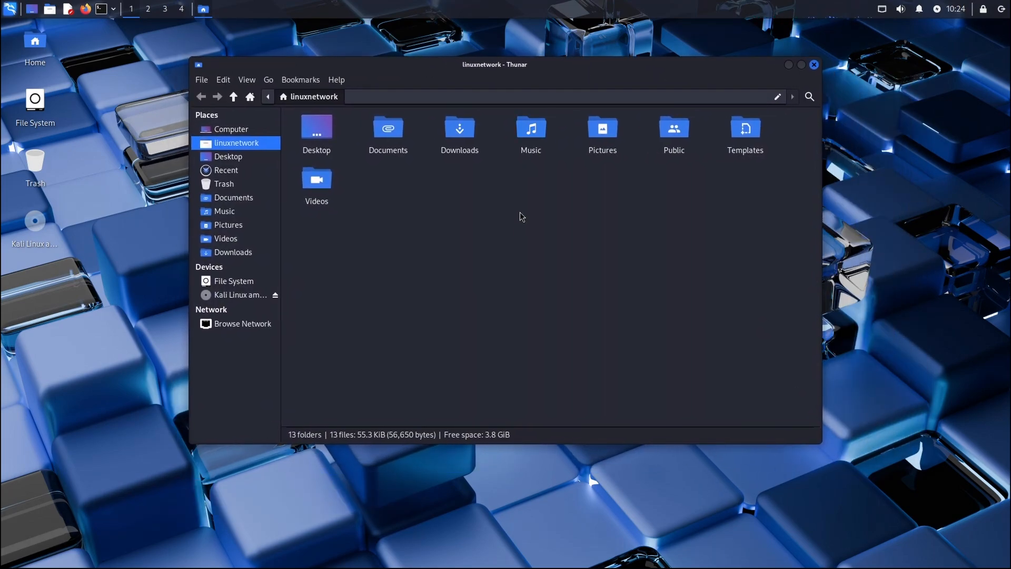
- Browse Thunar's Help menu, then view KDE About this System showing Kali 2025.1
left_click(336, 80)
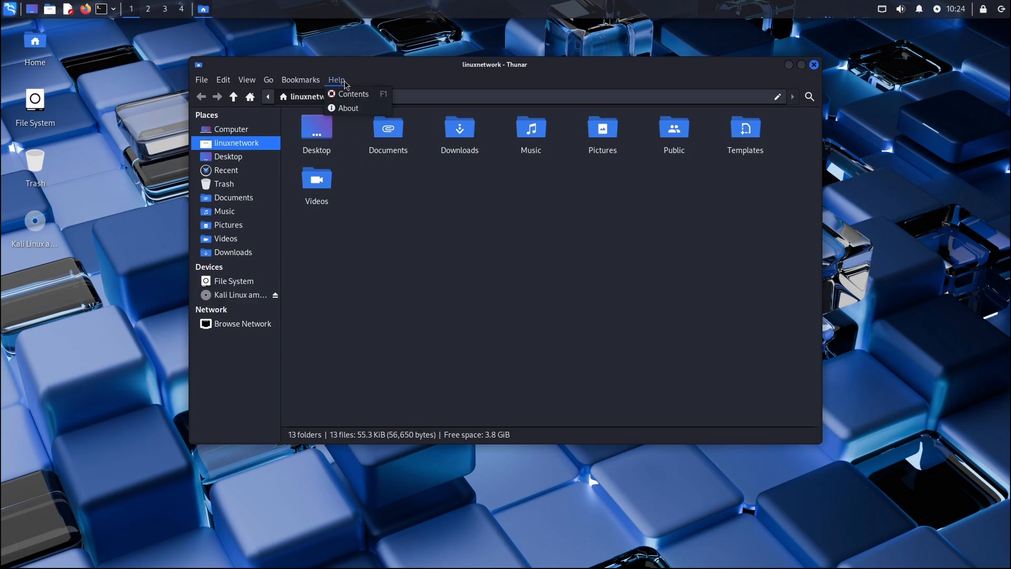
left_click(348, 107)
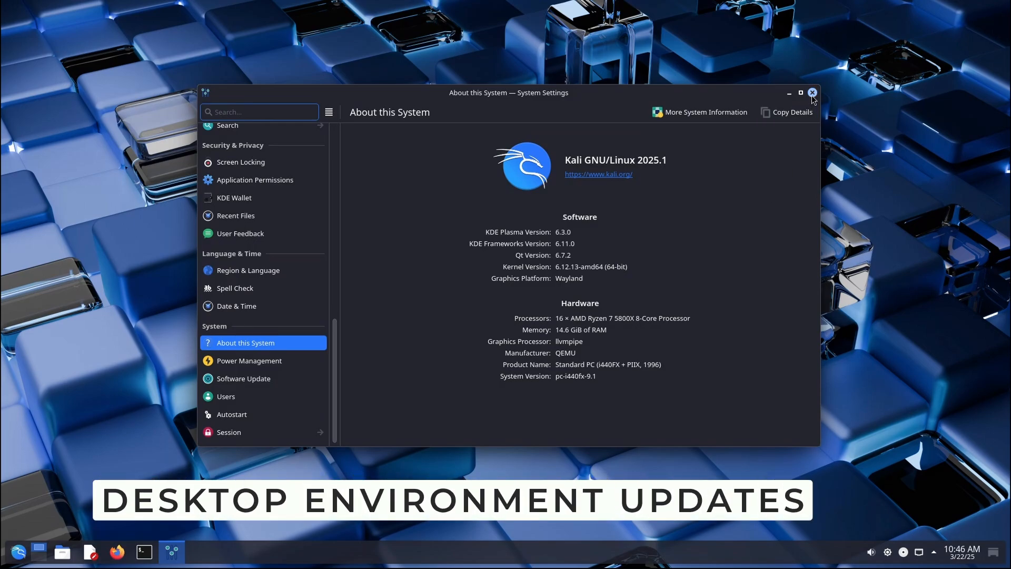
- Close About this System, then open Dolphin on Home, reposition it, and close it
left_click(813, 92)
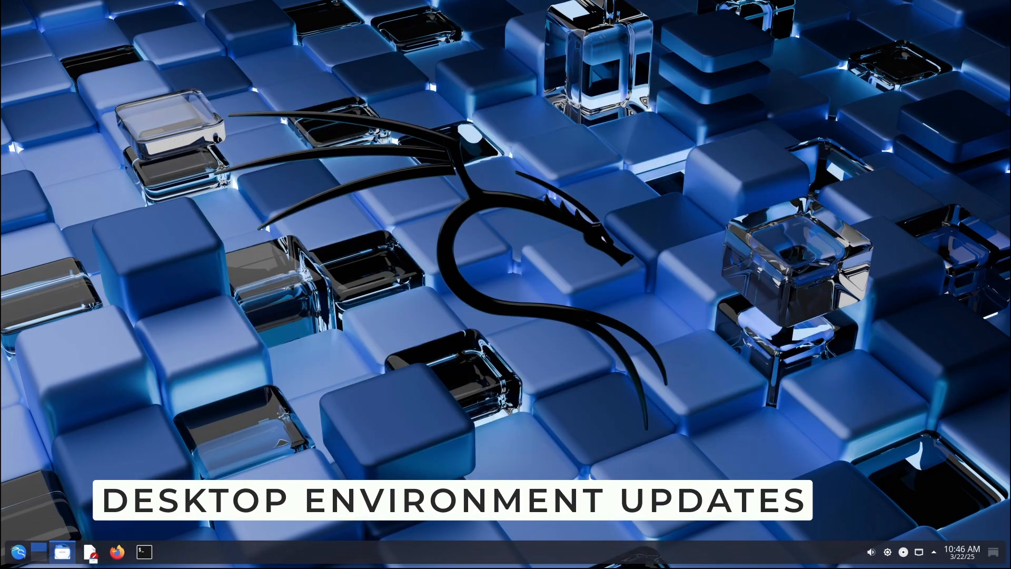
left_click(62, 552)
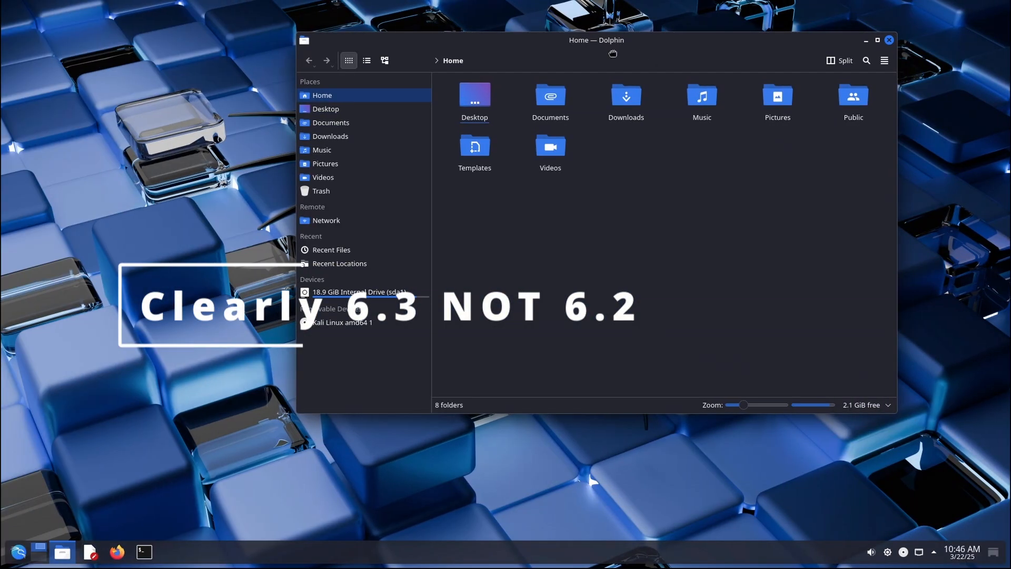
left_click_drag(596, 39, 514, 46)
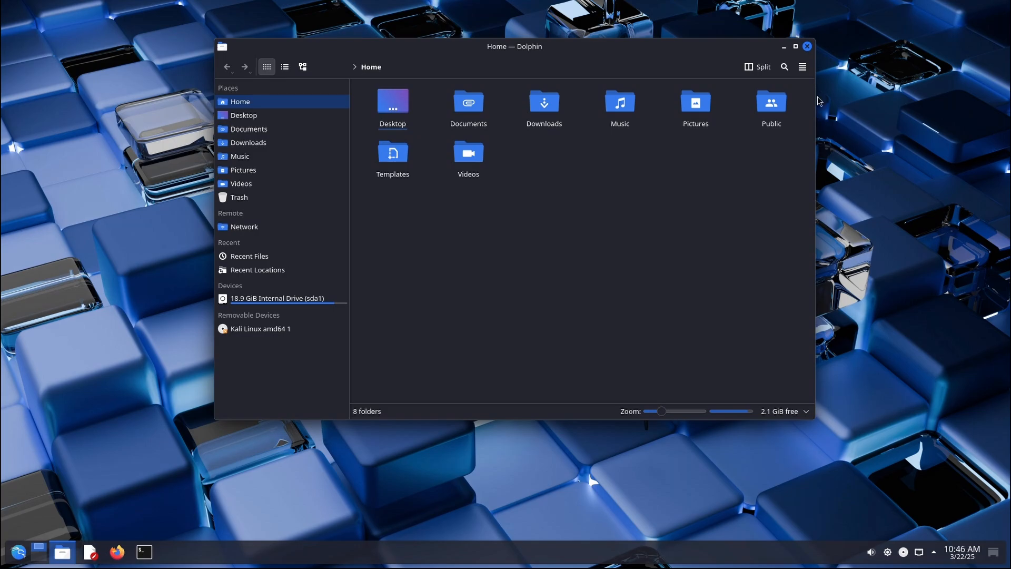
left_click(806, 46)
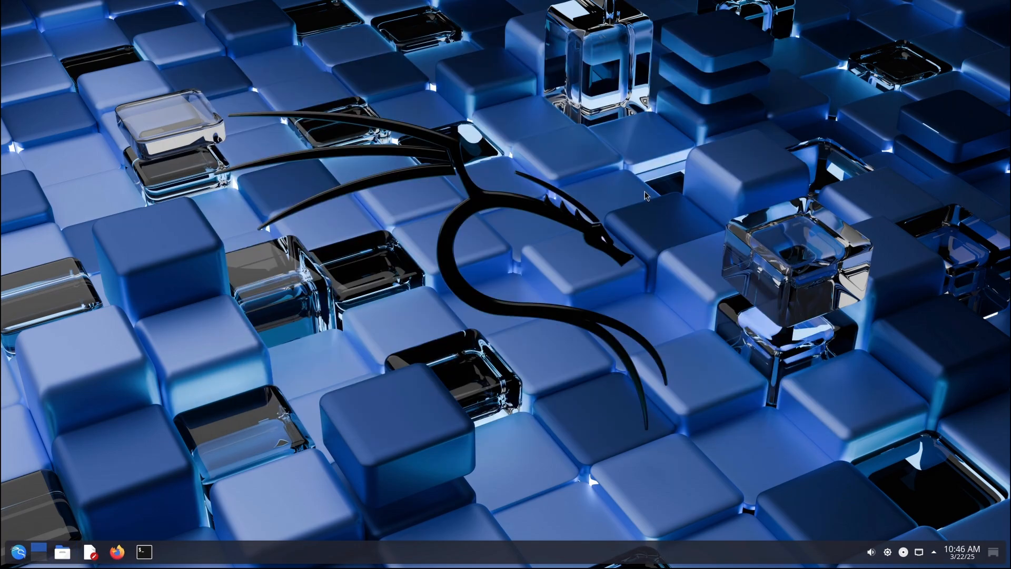
mouse_move(847, 258)
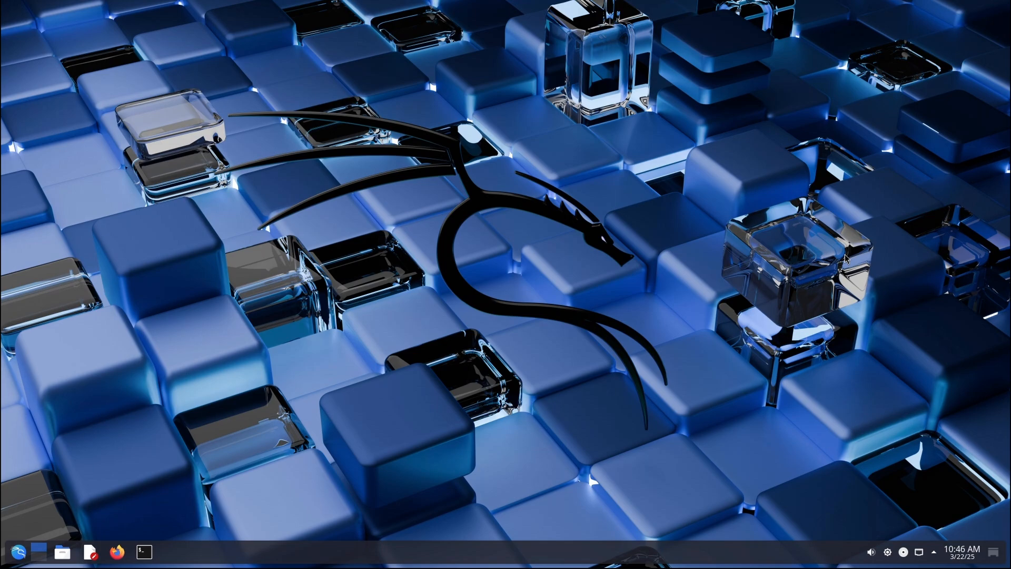
mouse_move(800, 265)
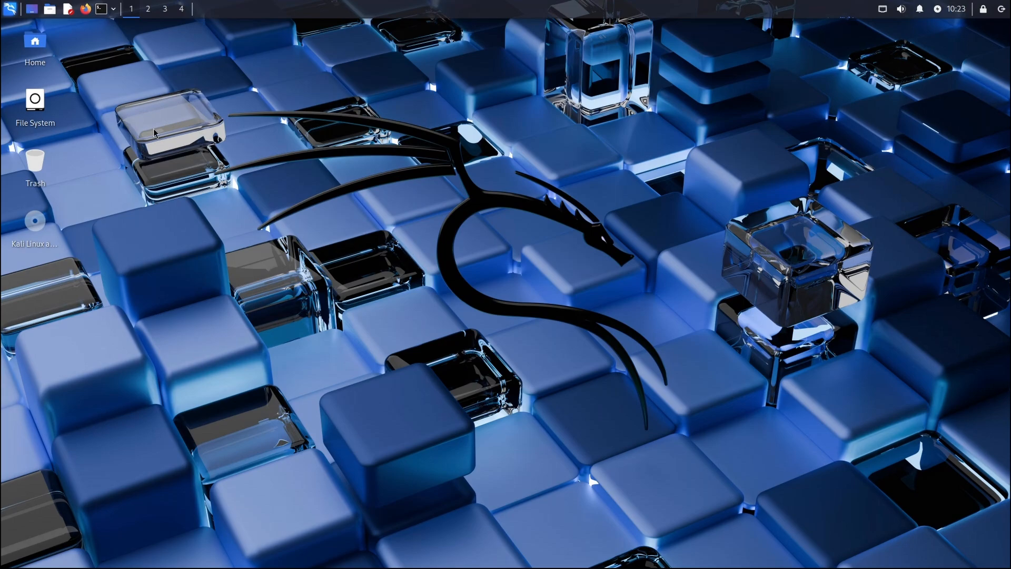
- Open the Whisker Menu, browse its application categories, then close it
left_click(10, 9)
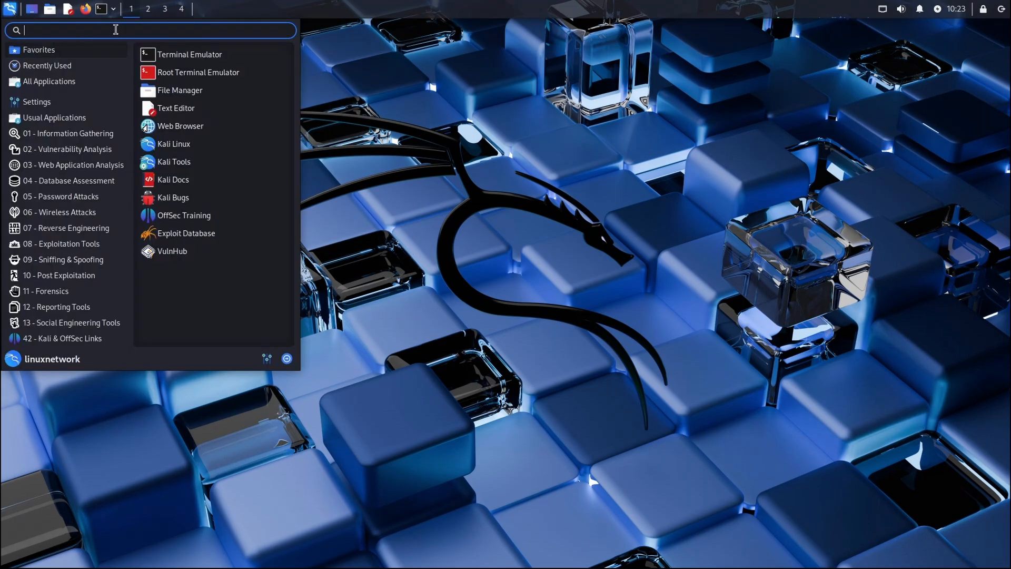
left_click(189, 55)
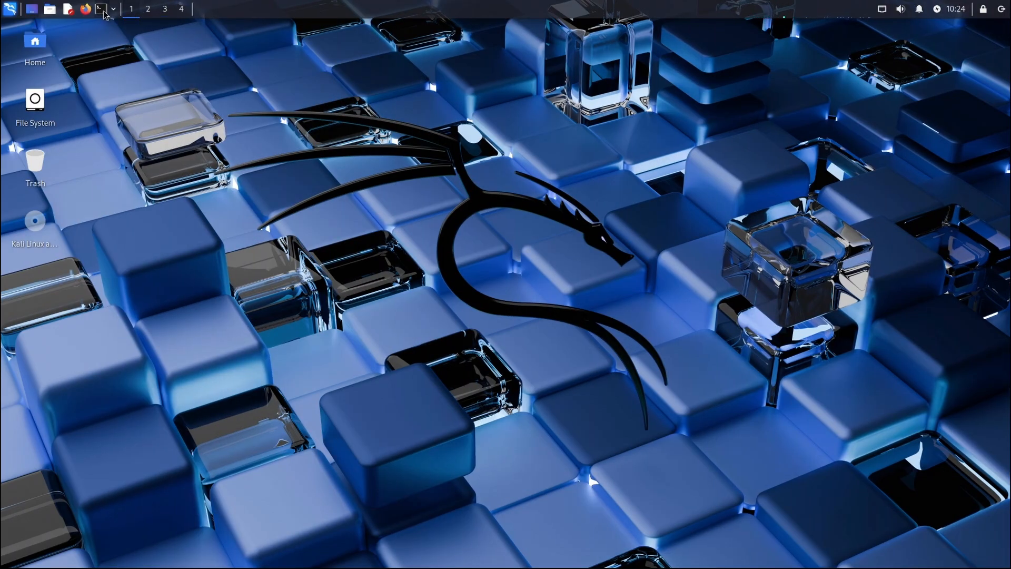
left_click(101, 8)
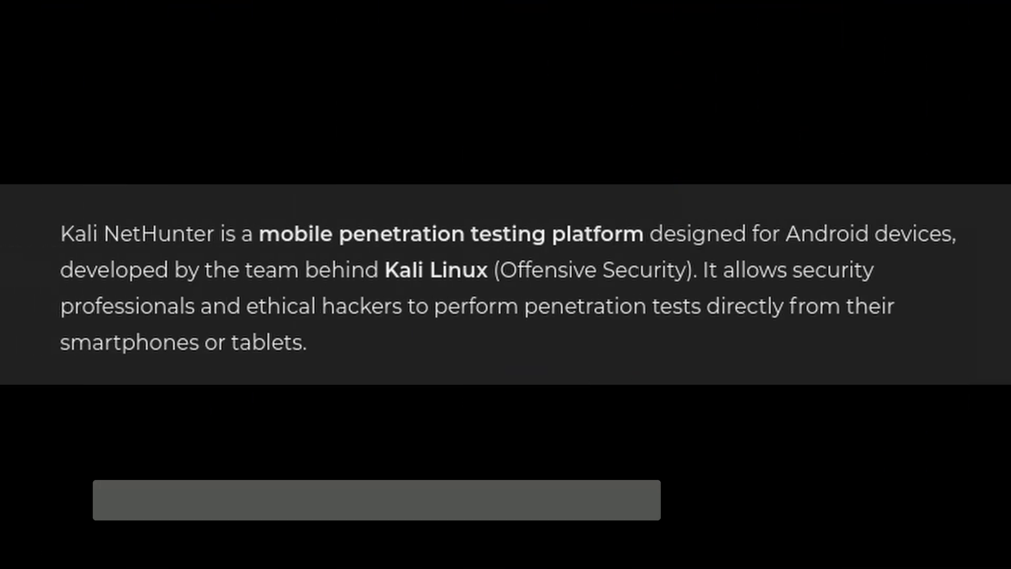
- Move past the 'KALI NETHUNTER UPDATES' slide to the Xfce desktop Conclusion
type("KALI NETHUNTER UPDATES")
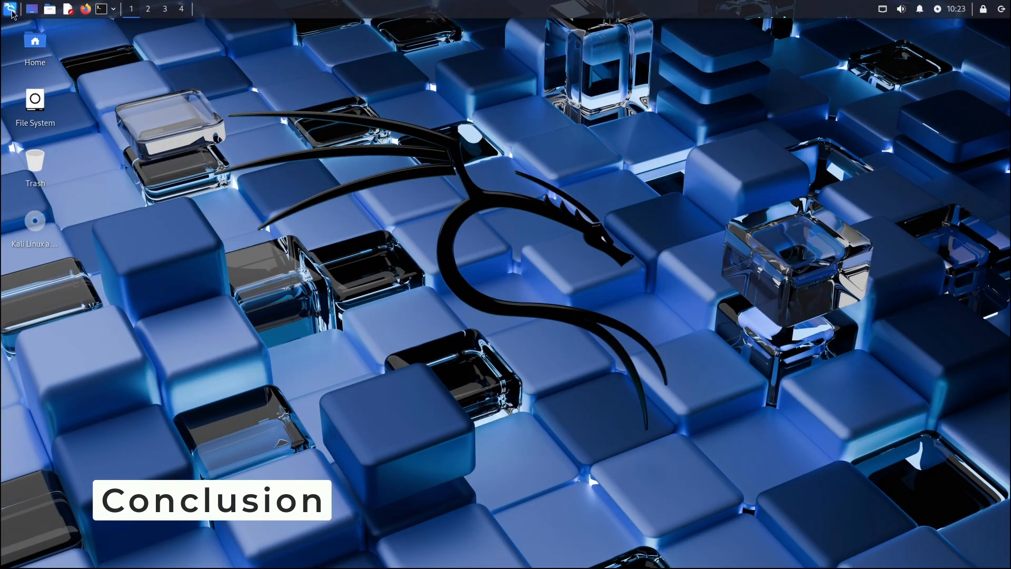
- Reopen Settings Manager via a Whisker Menu search for 'se' to show all categories
left_click(11, 8)
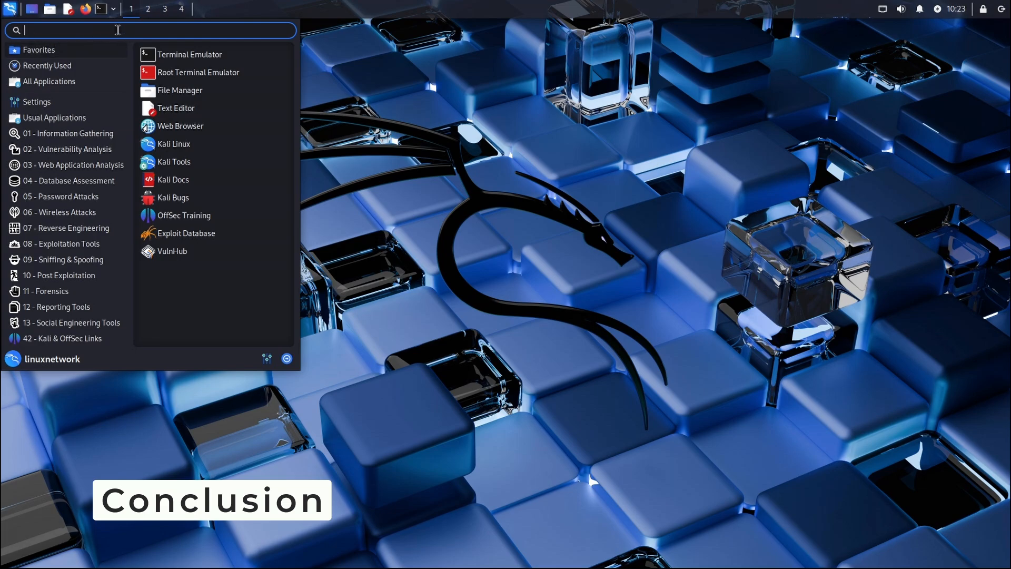
type("sett")
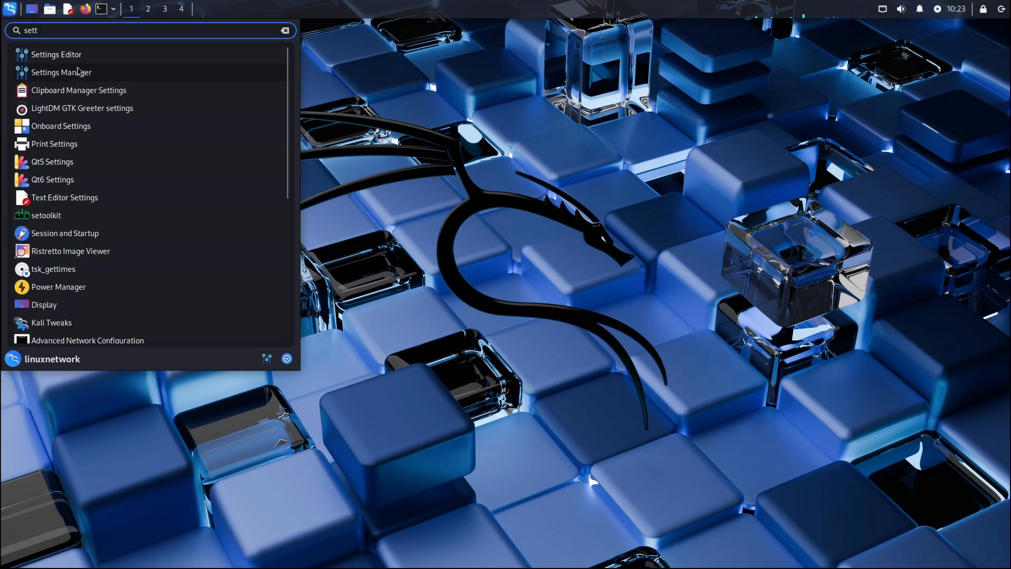
left_click(61, 71)
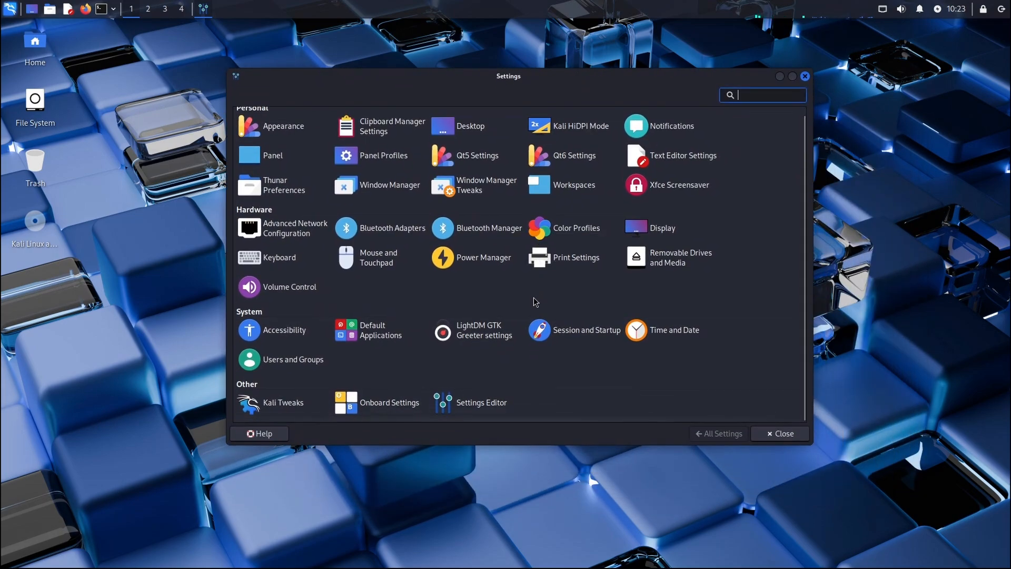
mouse_move(585, 329)
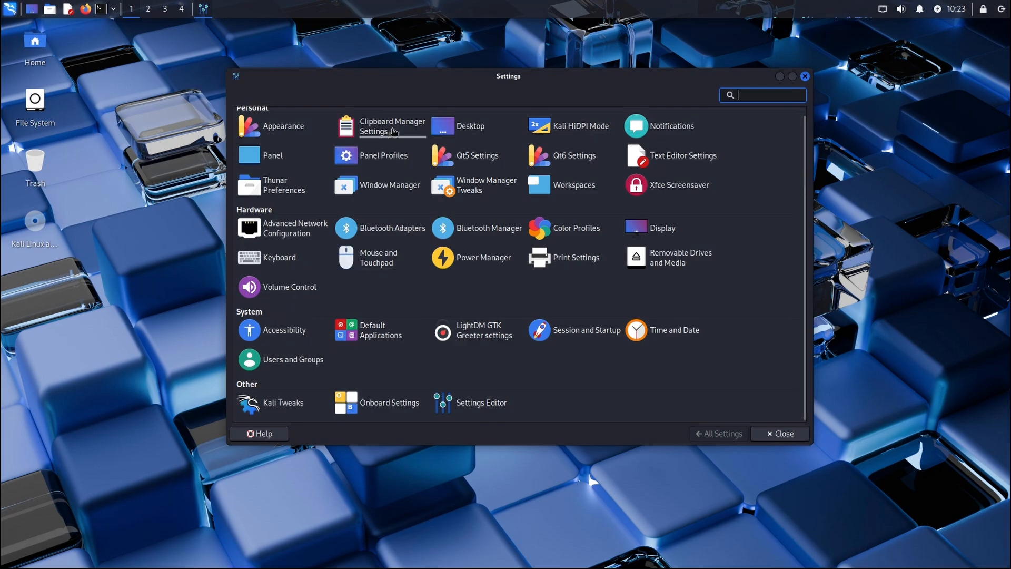
mouse_move(575, 228)
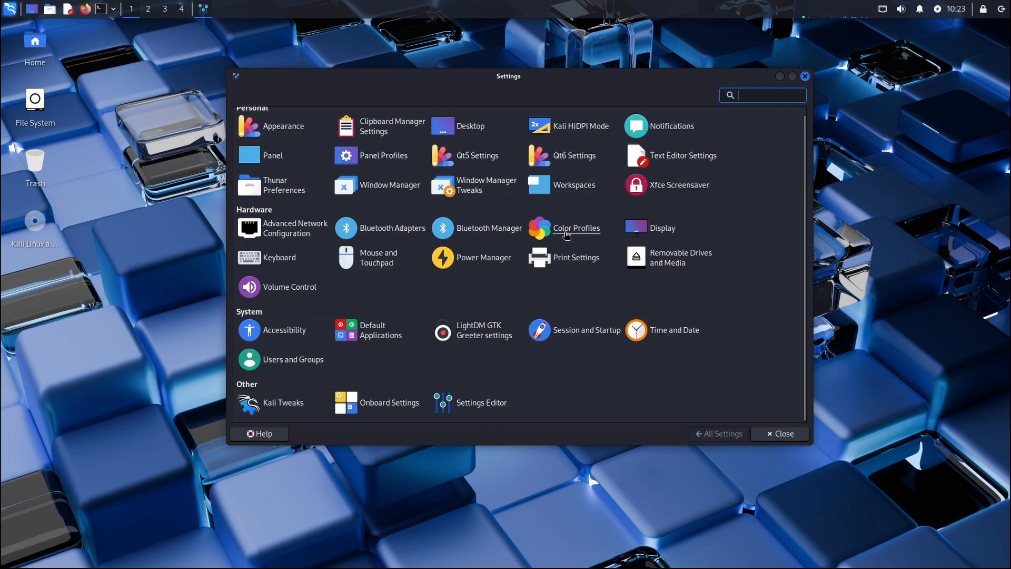
mouse_move(471, 338)
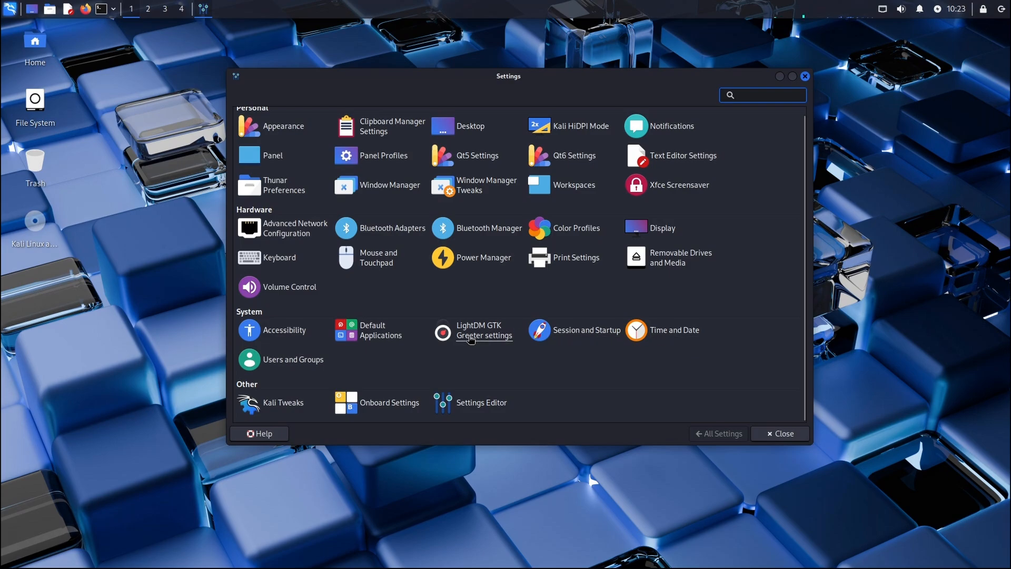